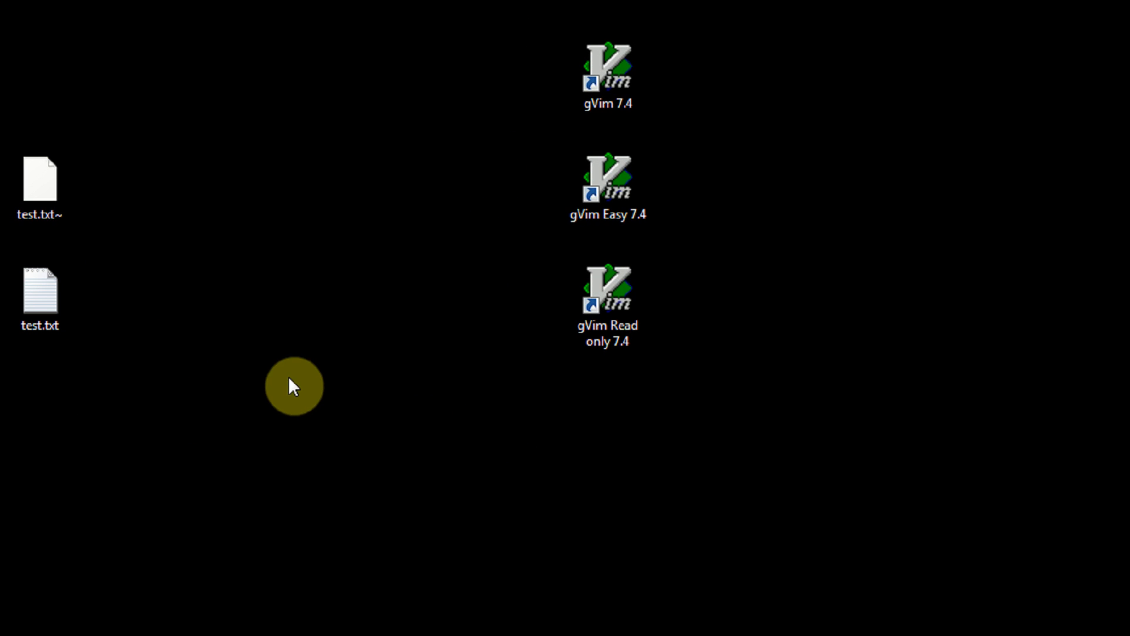
mouse_move(431, 445)
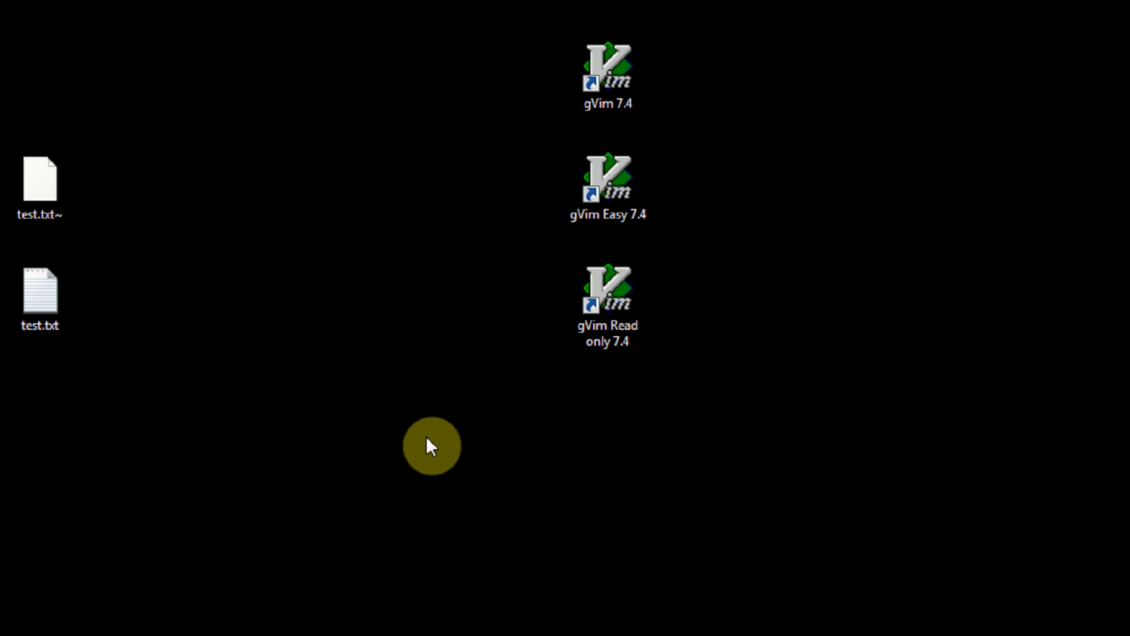
mouse_move(427, 437)
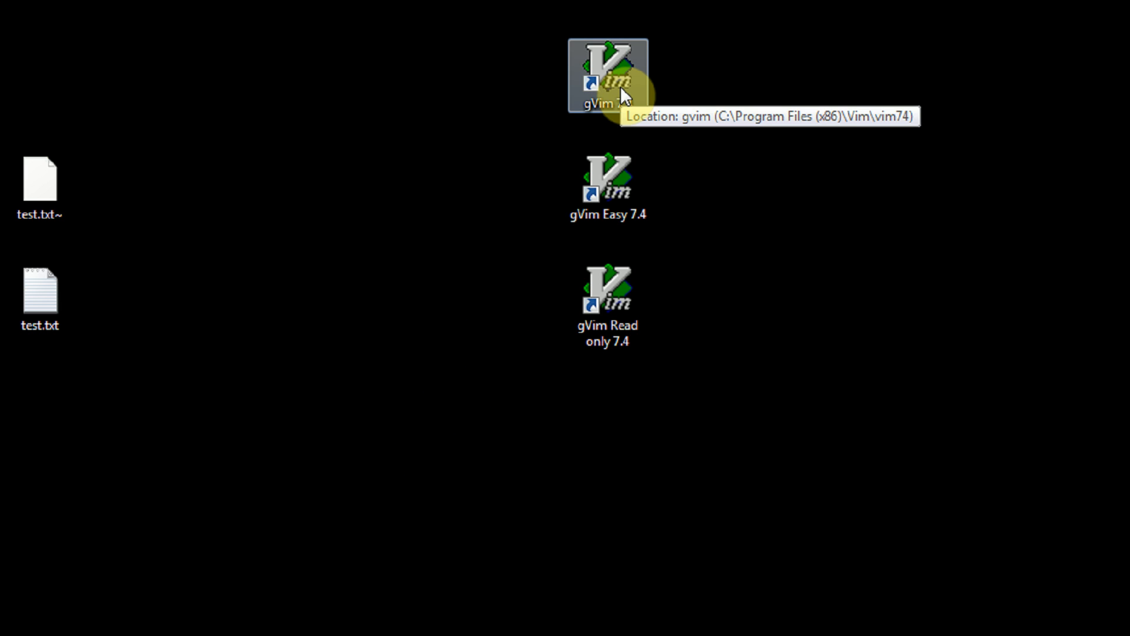
mouse_move(453, 449)
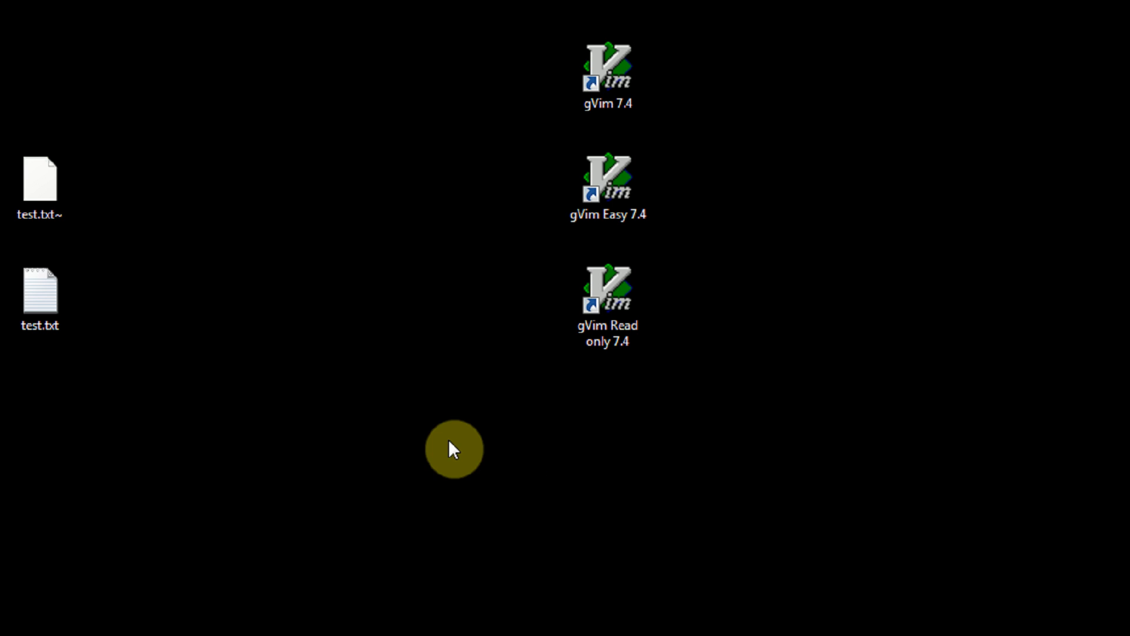
Open test.txt on the desktop with Edit with Vim from its context menu
right_click(39, 292)
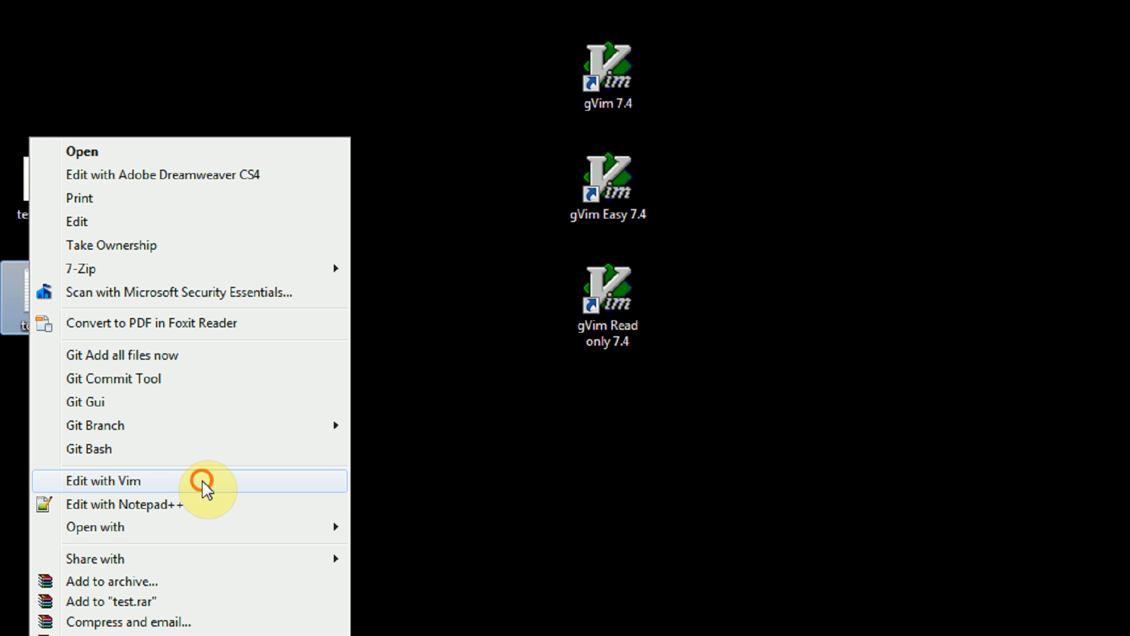
click(103, 481)
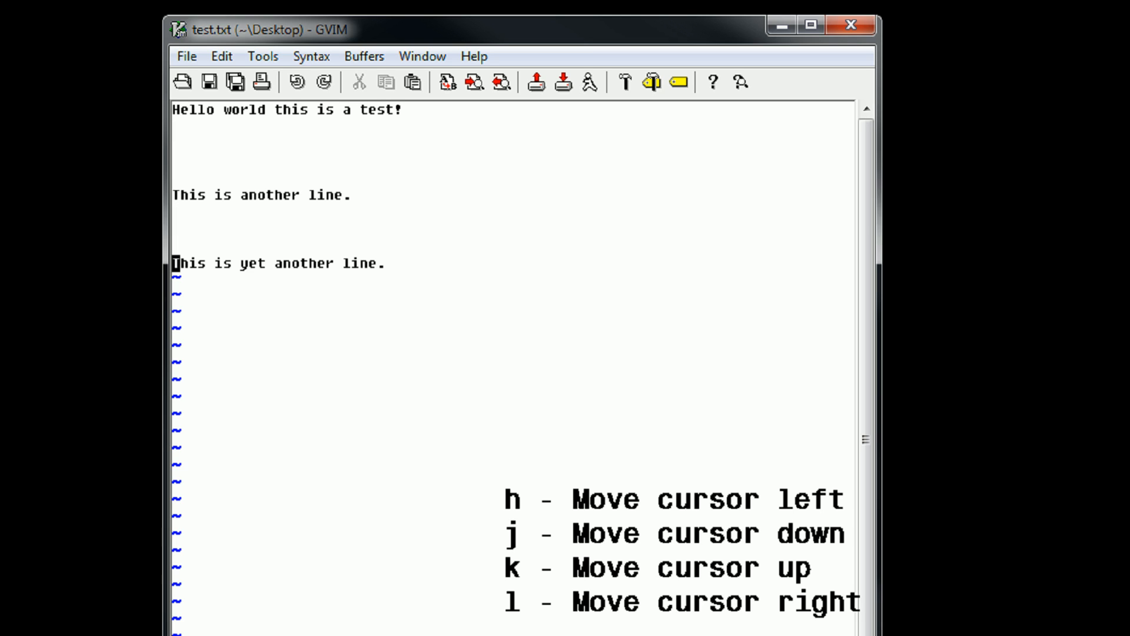
Delete 'yet' so the last line reads 'This is another line.'
key(l)
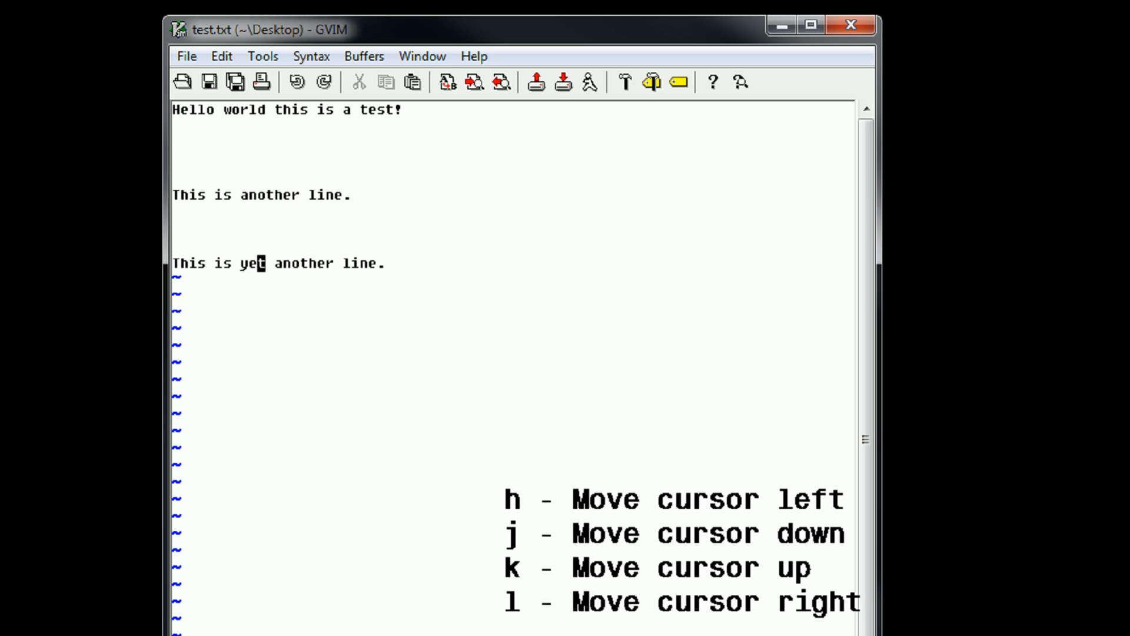
key(l)
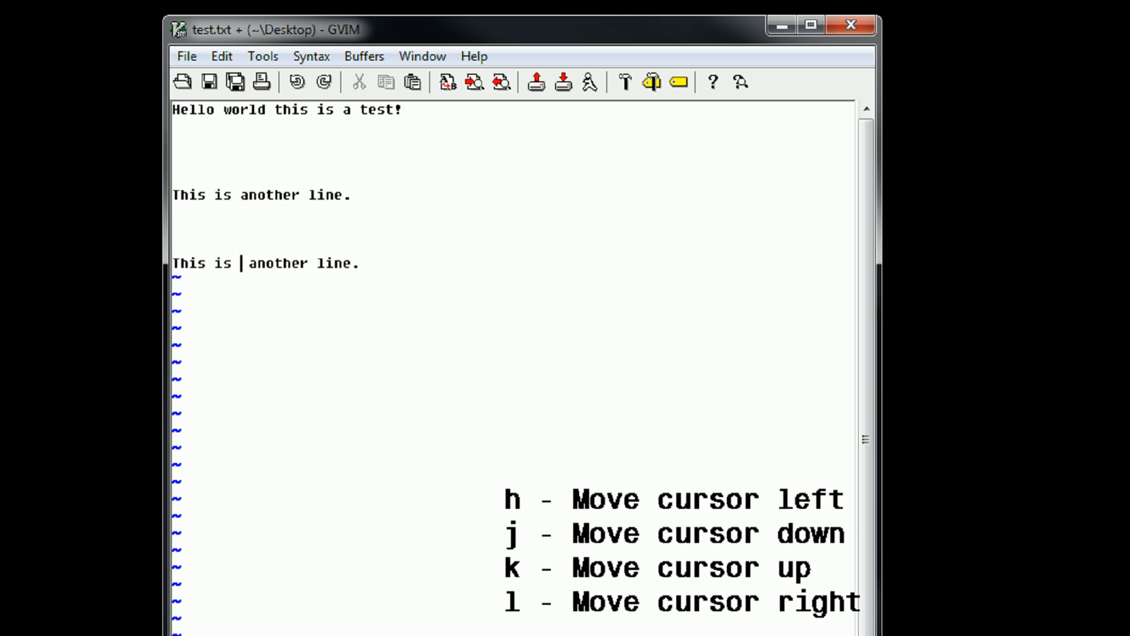
key(h)
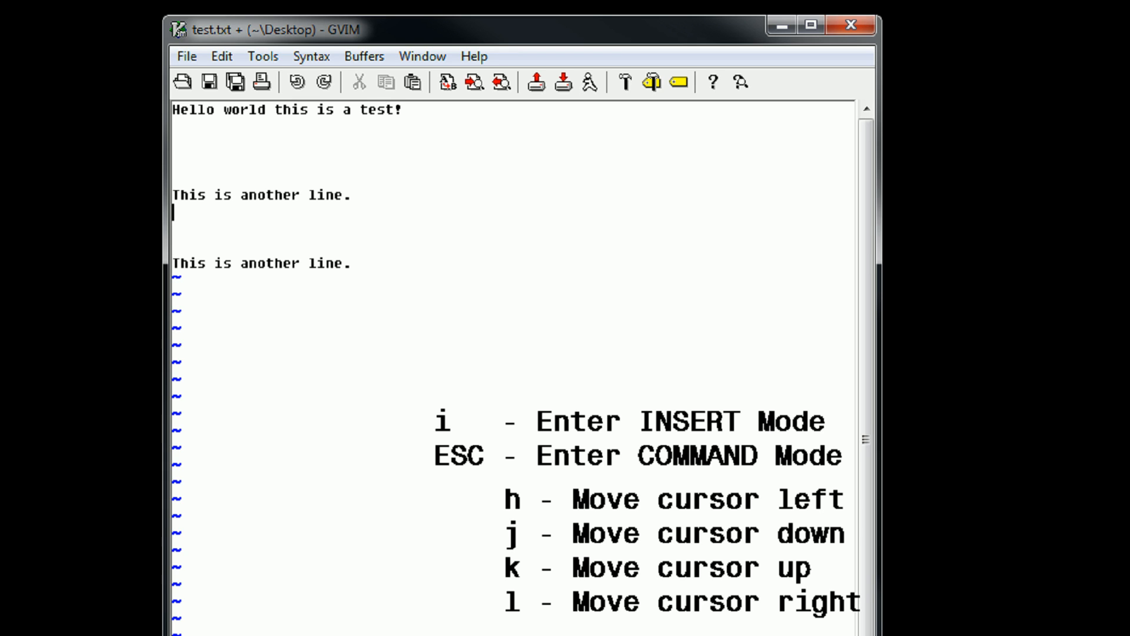
Type 'This is something that I want to keep and this word is to be deleted.'
text(T)
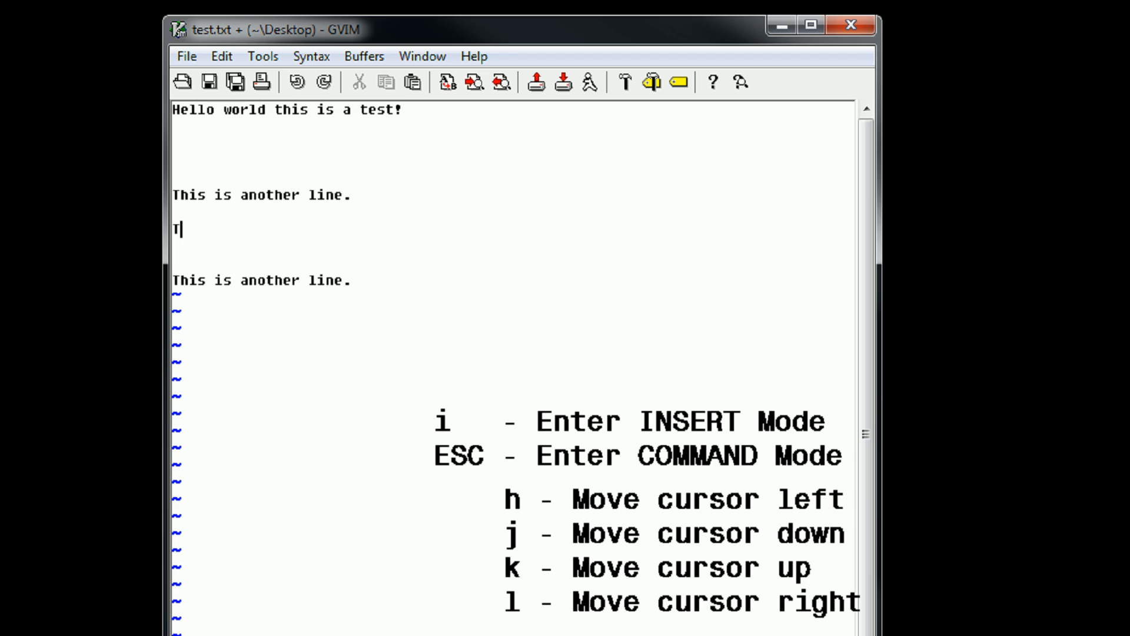
text(his is something)
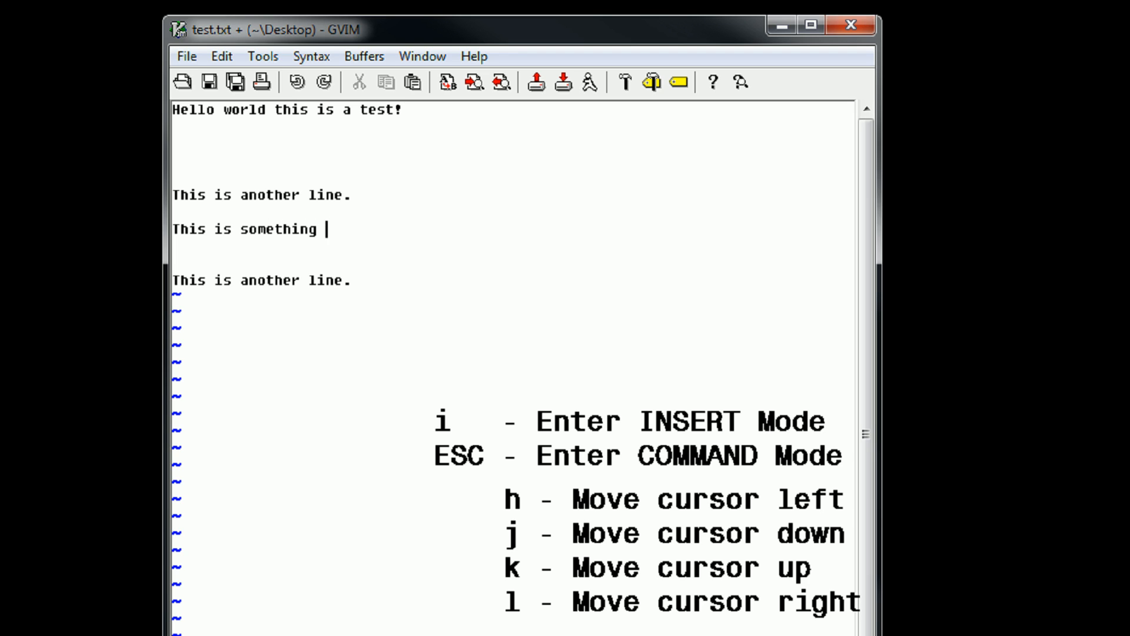
text(that I wa)
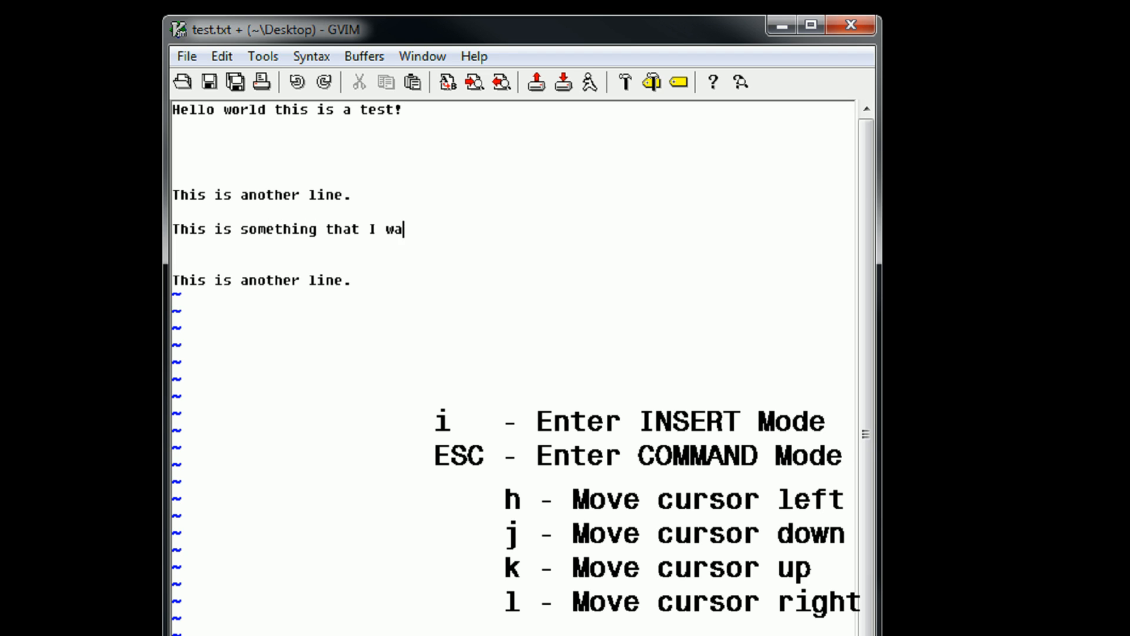
text(nt to keep)
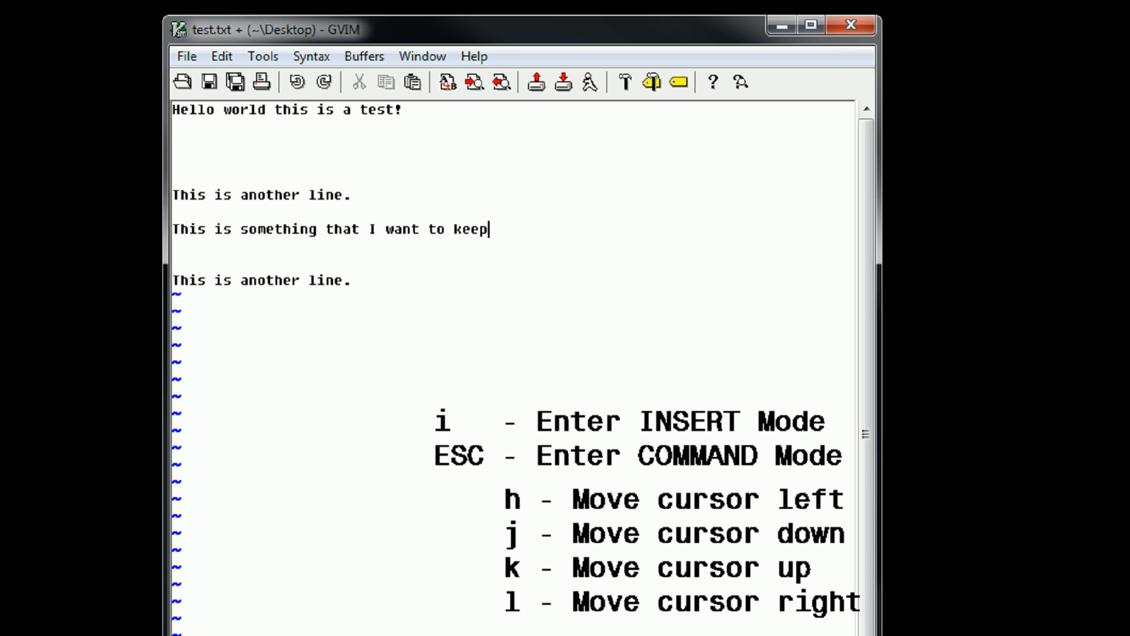
text(and this word is)
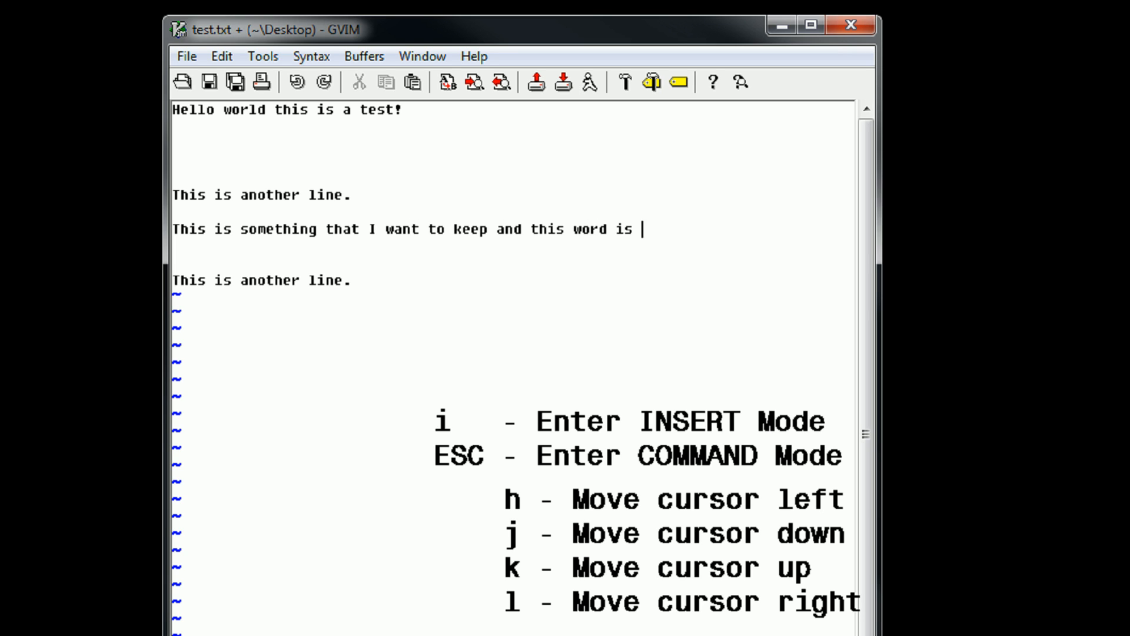
text(to be deleted)
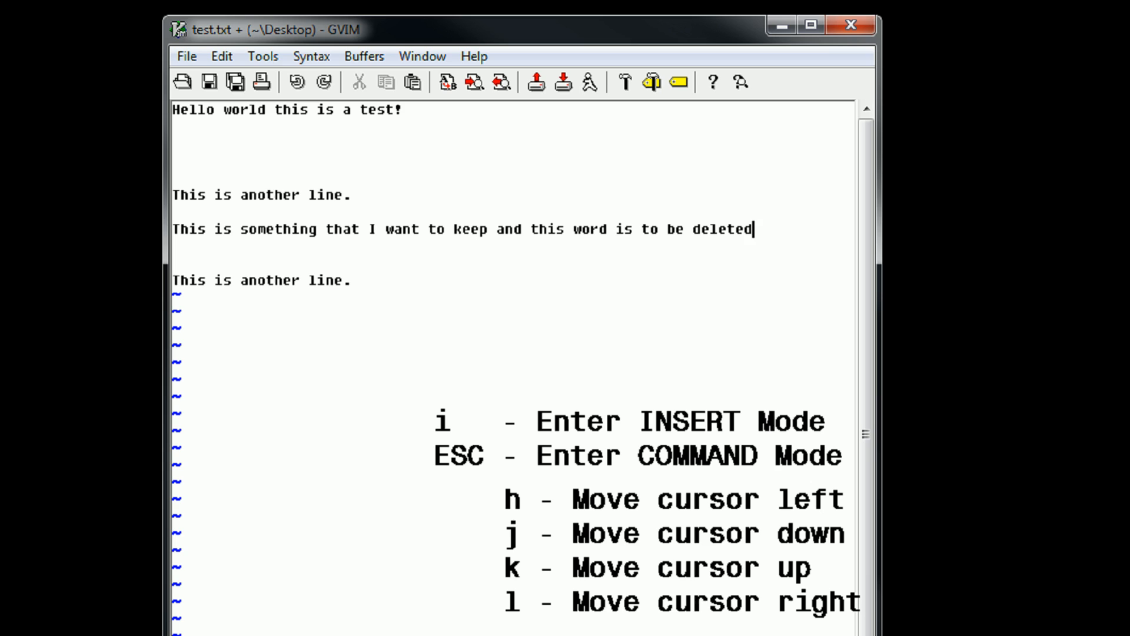
text(.)
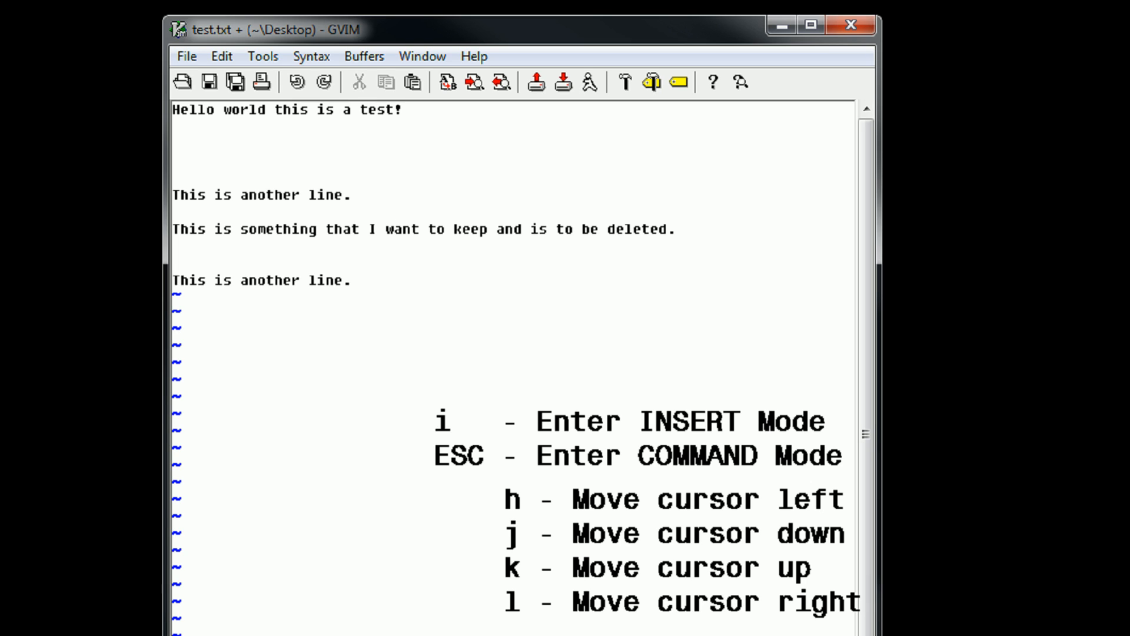
Remove 'want' so the line reads 'that I to keep', clearing stray letters
click(405, 228)
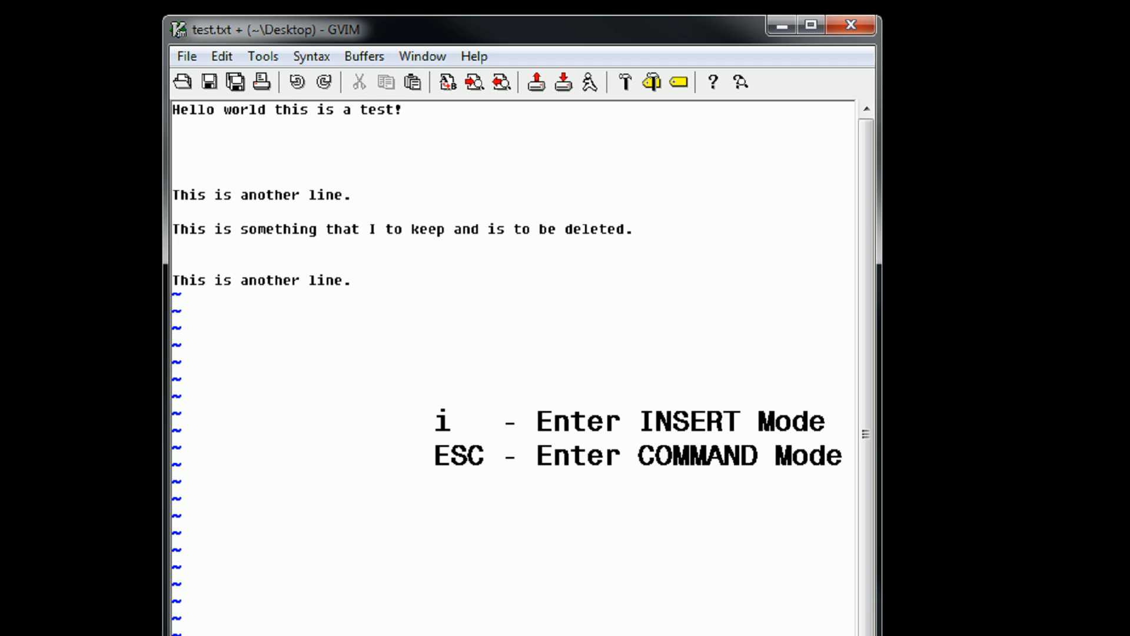
text(jjjjkkkljkljljkjkj)
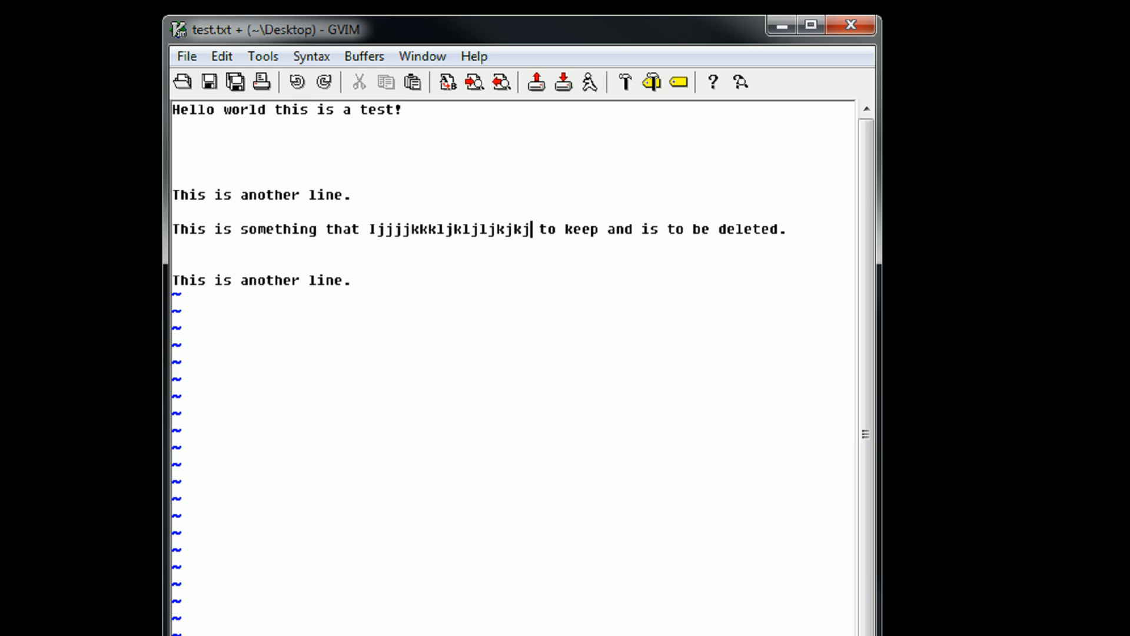
key(BackSpace)
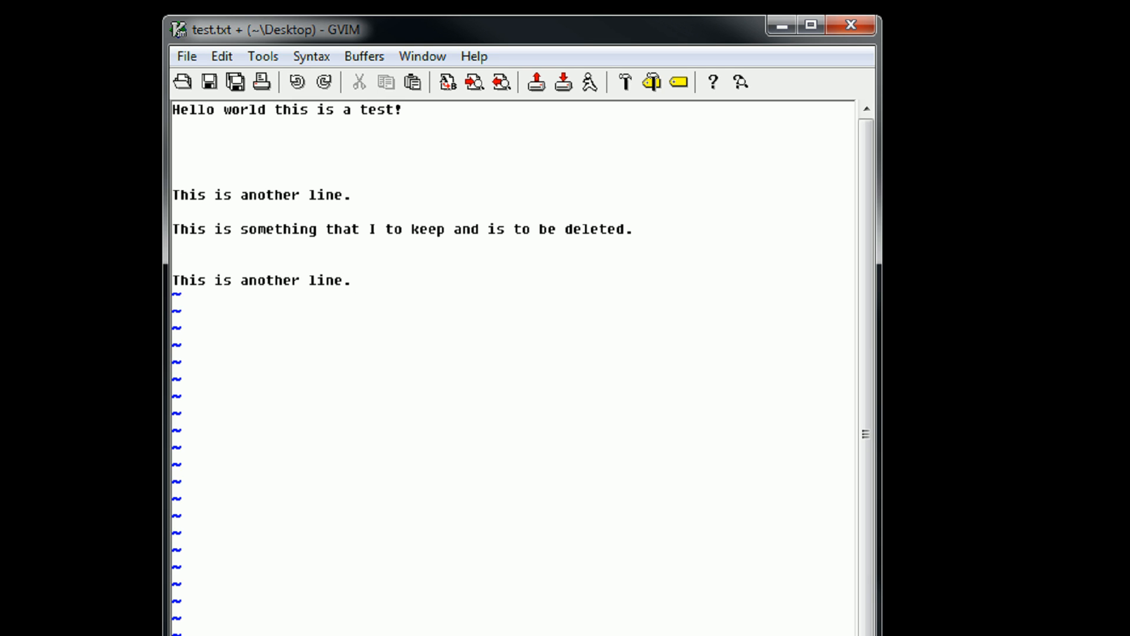
click(346, 280)
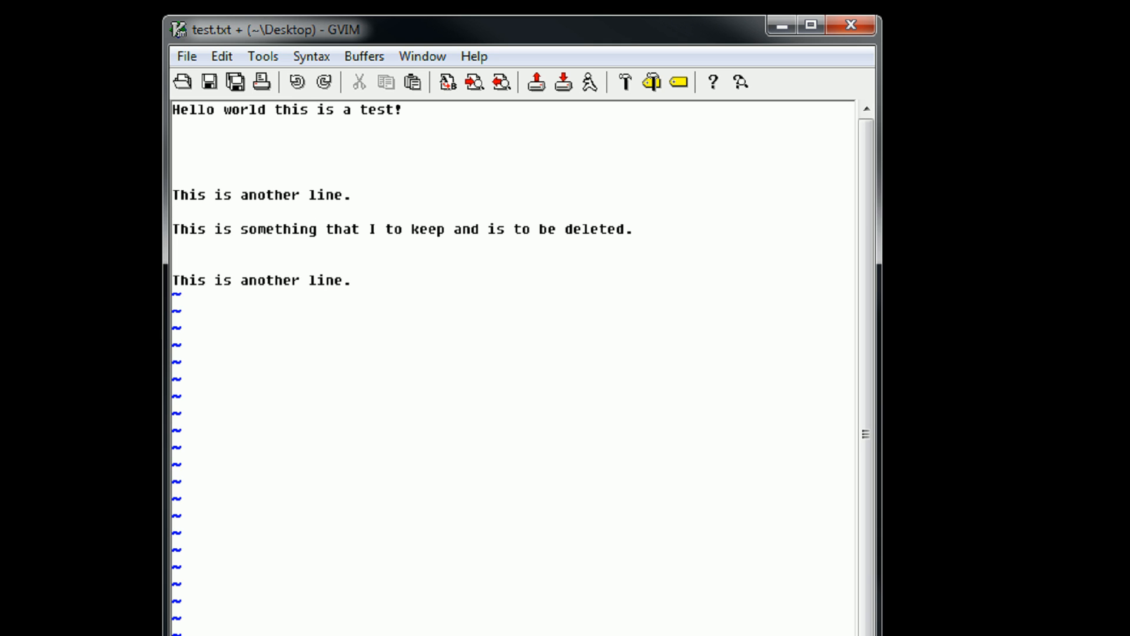
click(328, 228)
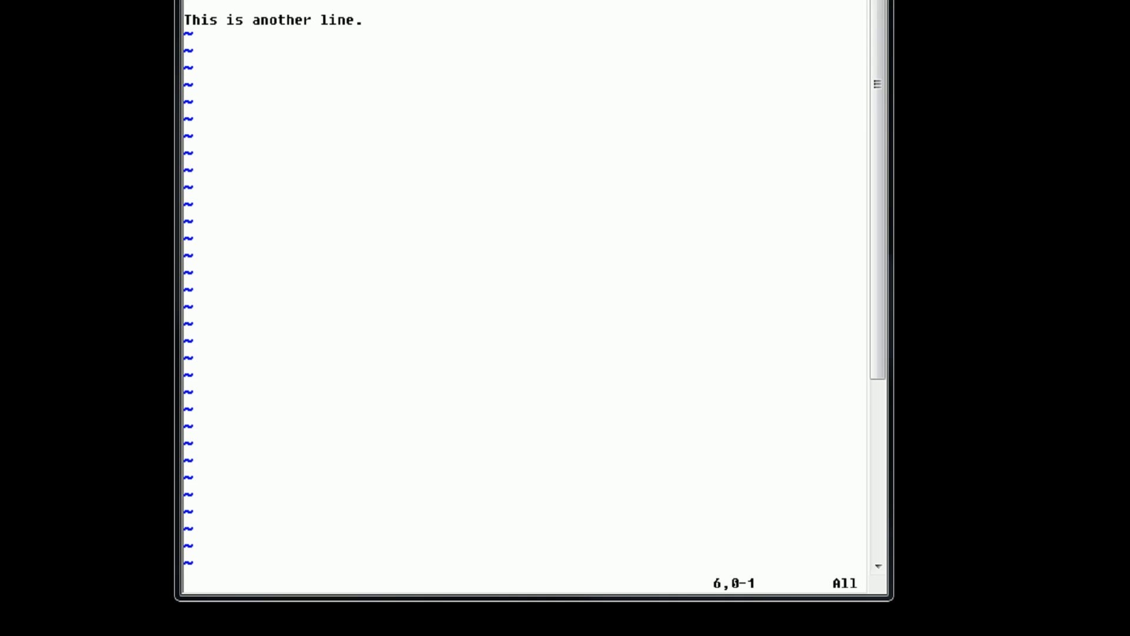
Try quitting with :q, refused with E37 because of unsaved changes
text(:q)
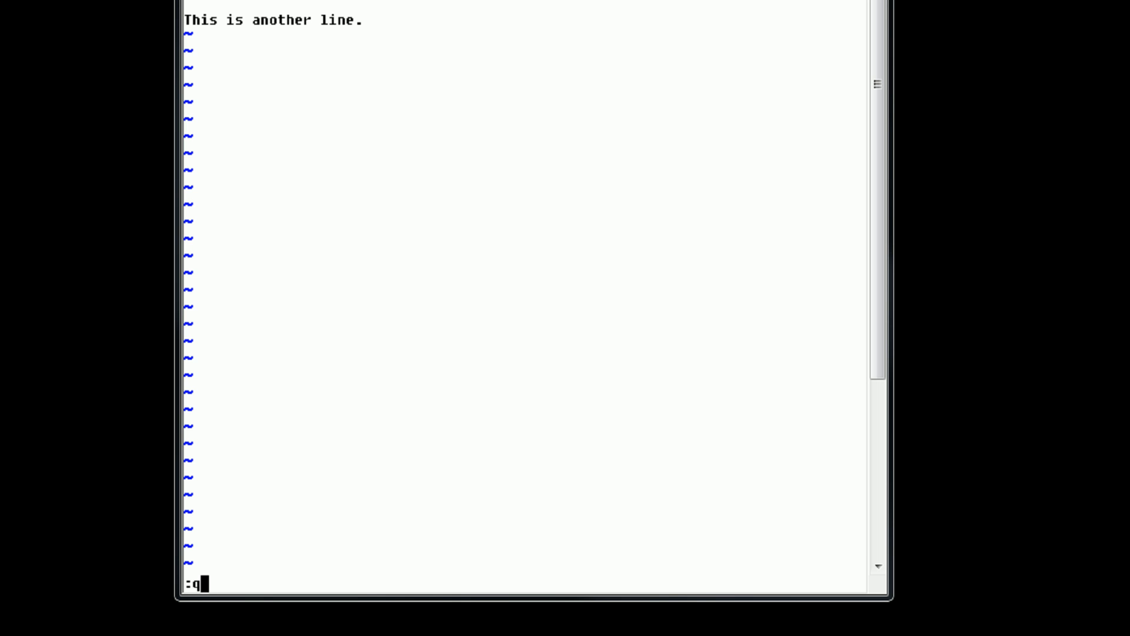
key(Backspace)
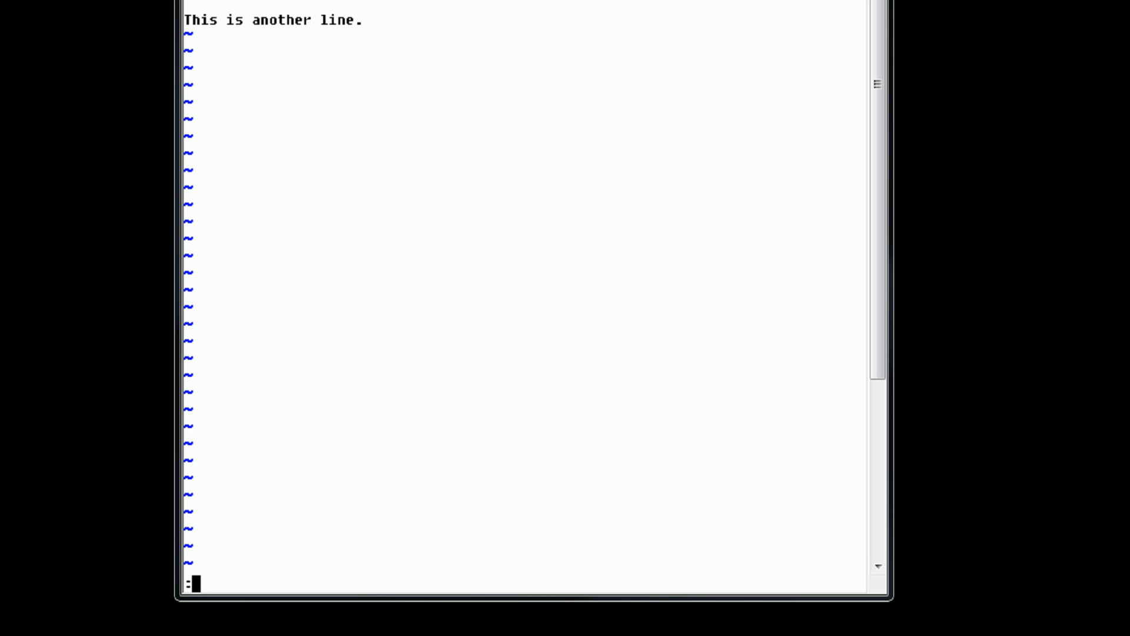
text(kjx)
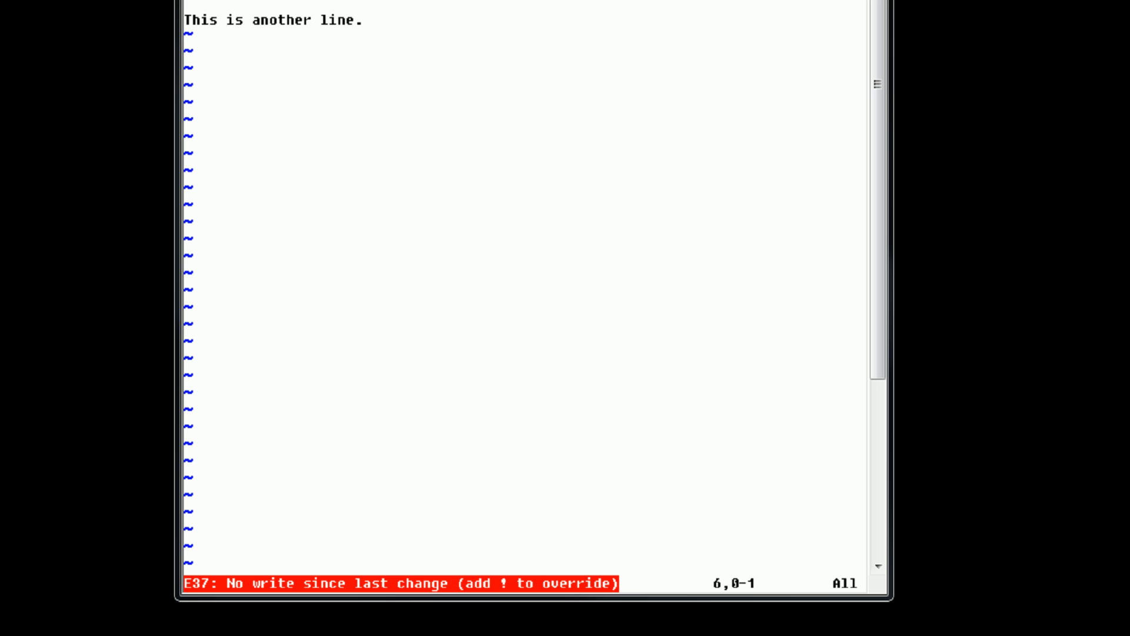
Type the save-and-quit command on gVim's command line without running it
text(:!)
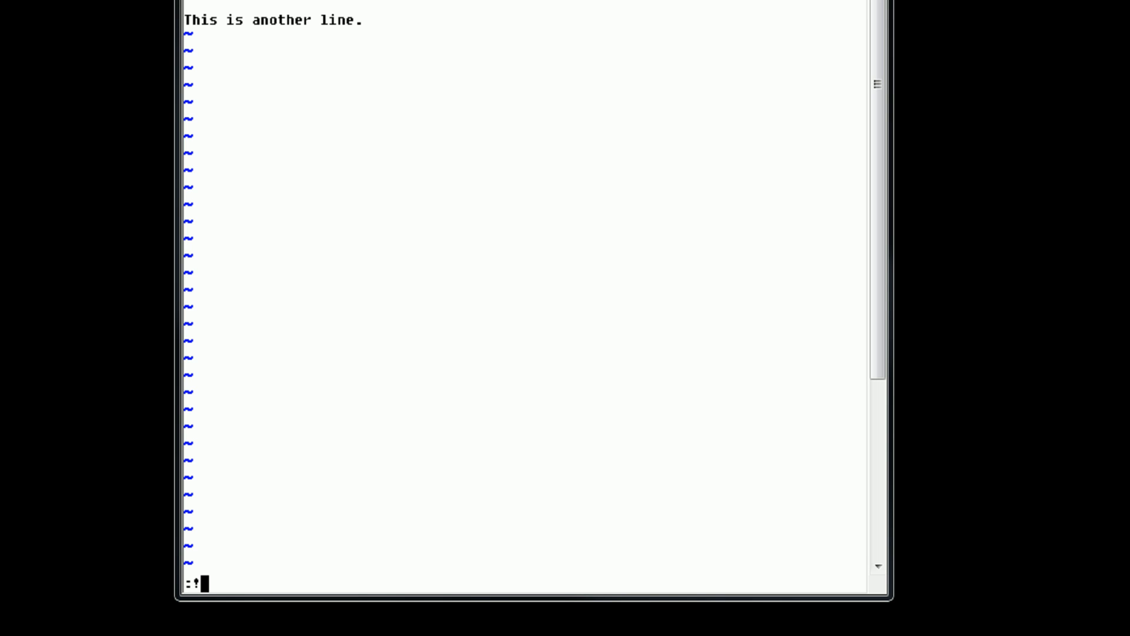
text(q)
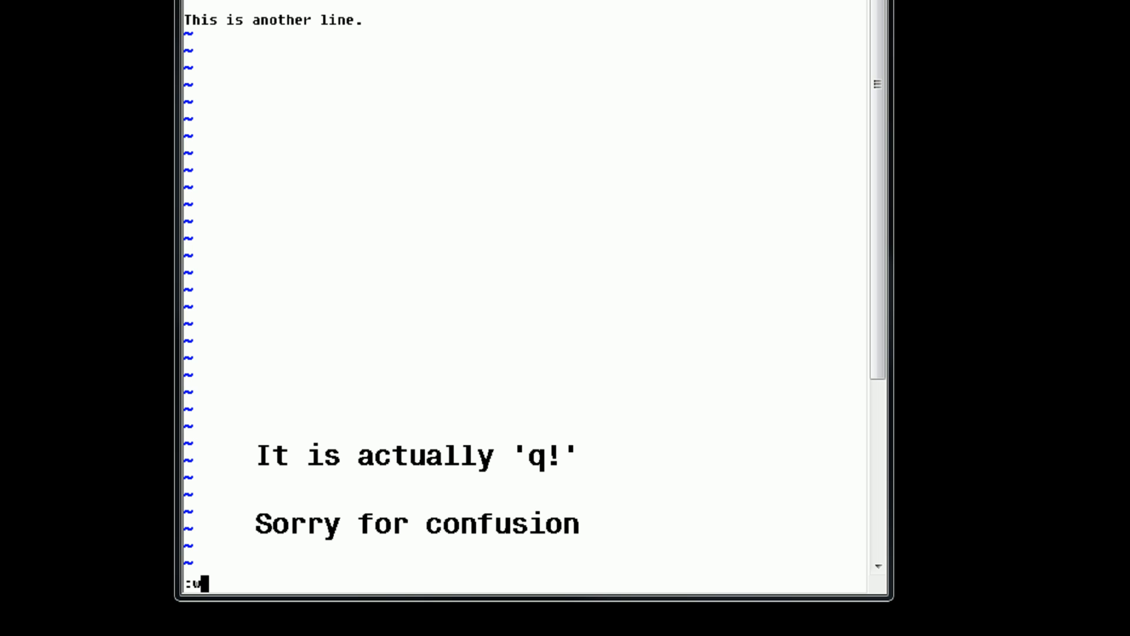
text(q)
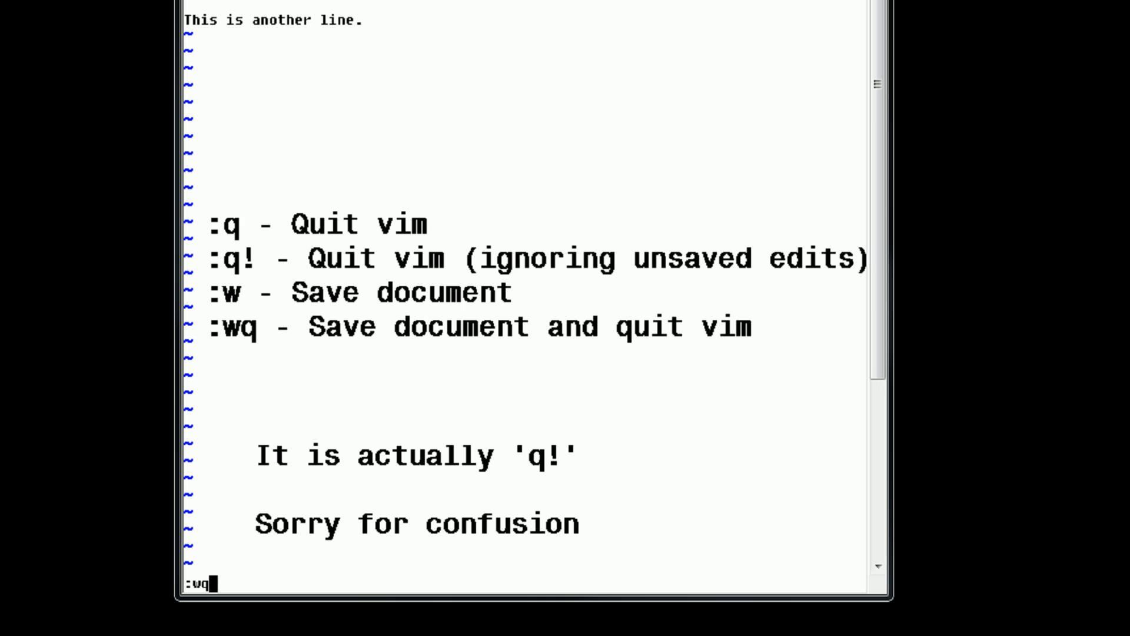